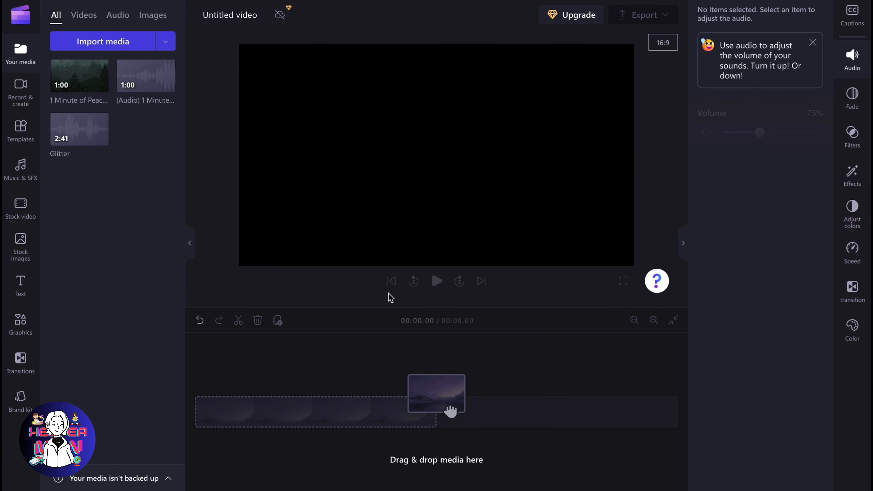
# - Place the '1 Minute of Peaceful Rain' clip from Your media onto the timeline and select it
pyautogui.moveTo(79, 75); pyautogui.dragTo(242, 413)
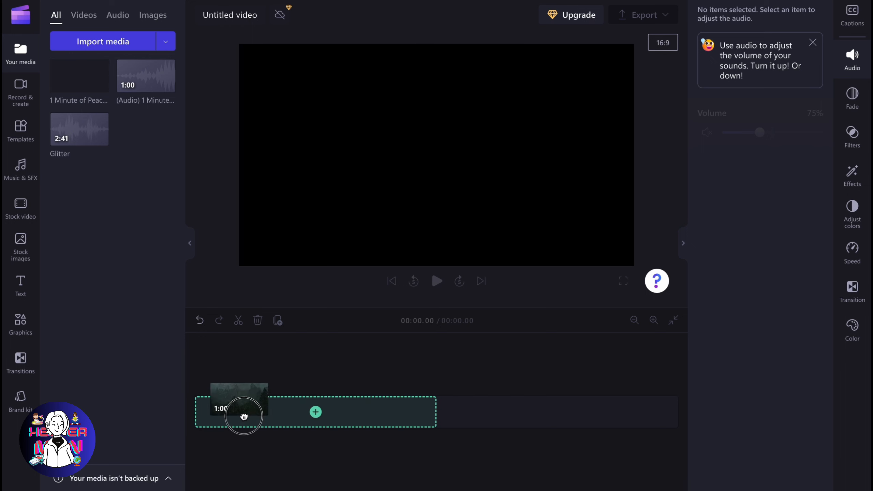
pyautogui.click(243, 412)
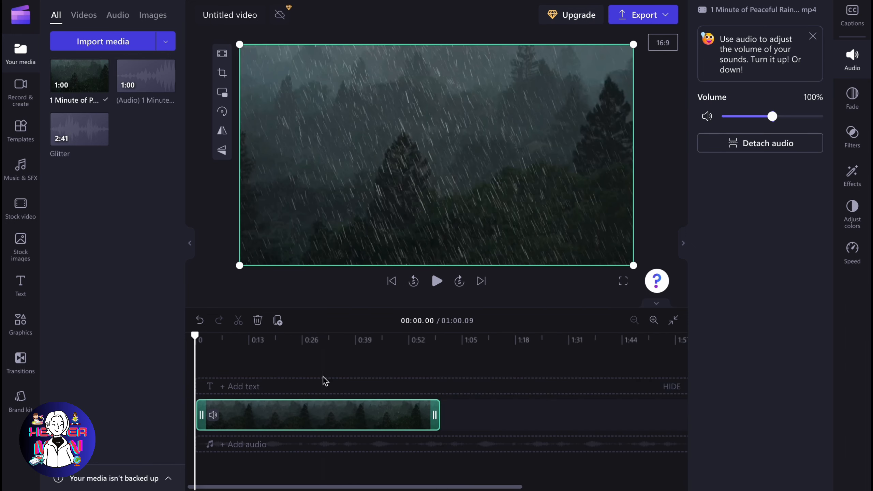
# - Move the playhead just past the clip start and mute the clip via its speaker icon
pyautogui.click(437, 281)
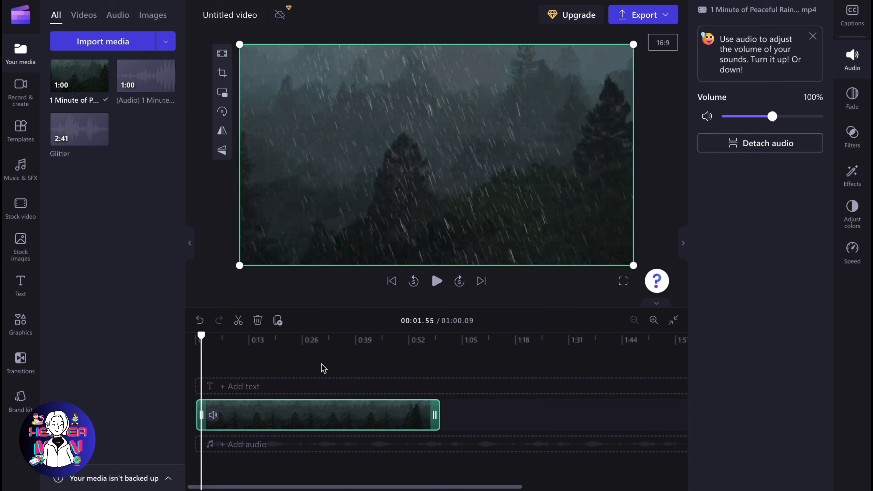
pyautogui.click(653, 320)
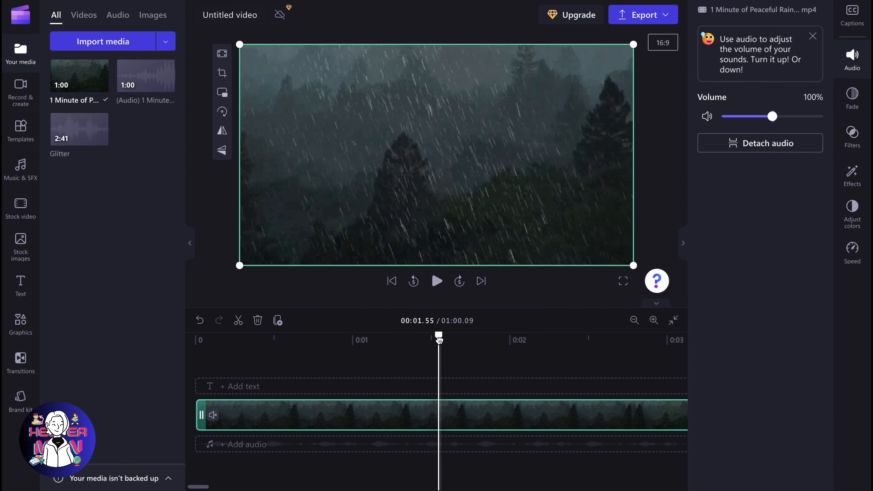
# - Move the playhead back to about one second and set the clip's Volume slider to 0%
pyautogui.moveTo(438, 335); pyautogui.dragTo(348, 336)
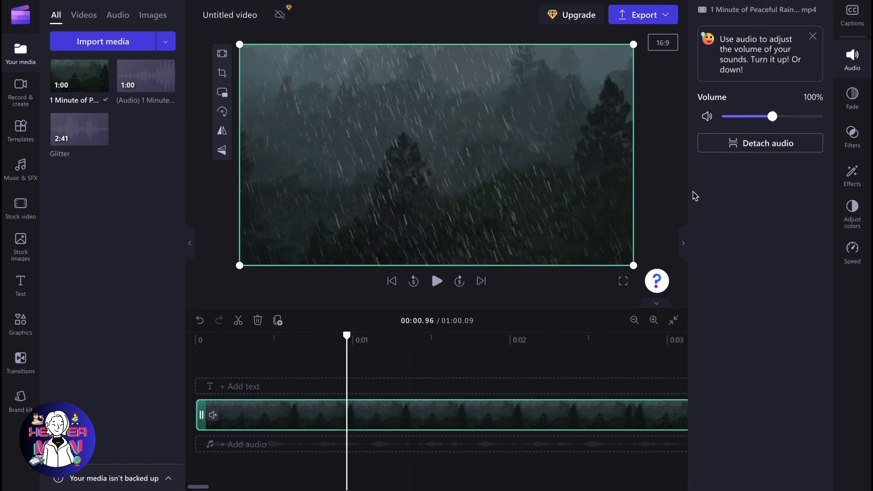
pyautogui.moveTo(772, 116); pyautogui.dragTo(722, 116)
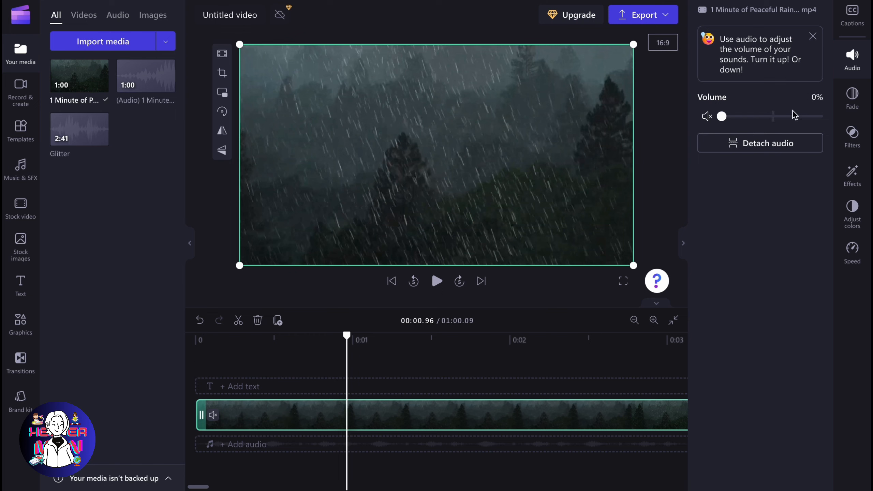
pyautogui.moveTo(810, 105)
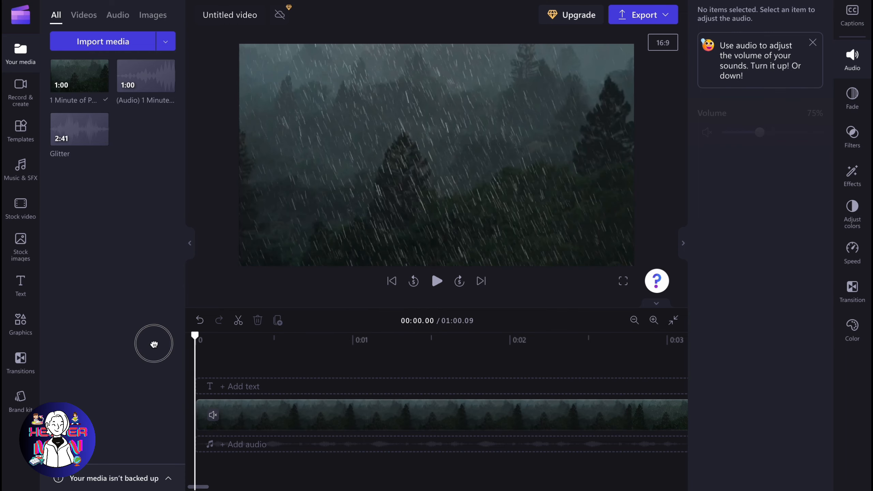
# - Mute the rain clip's audio from its right-click Audio menu
pyautogui.click(437, 281)
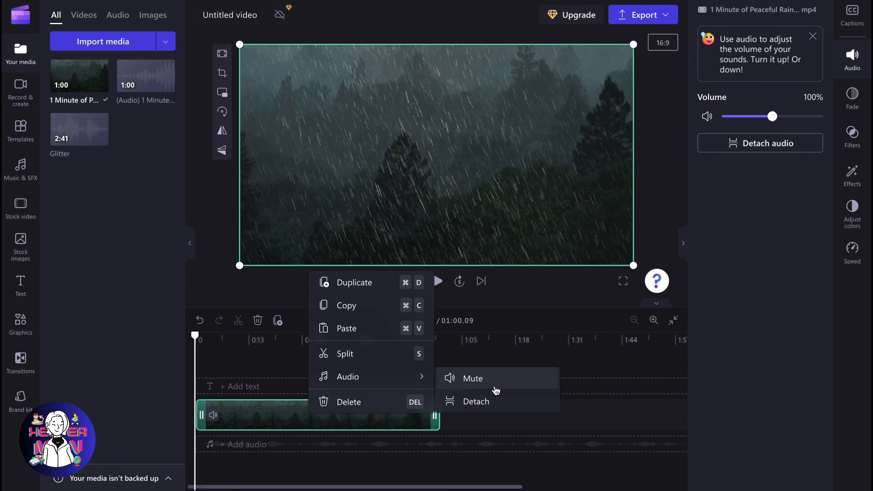
pyautogui.click(476, 402)
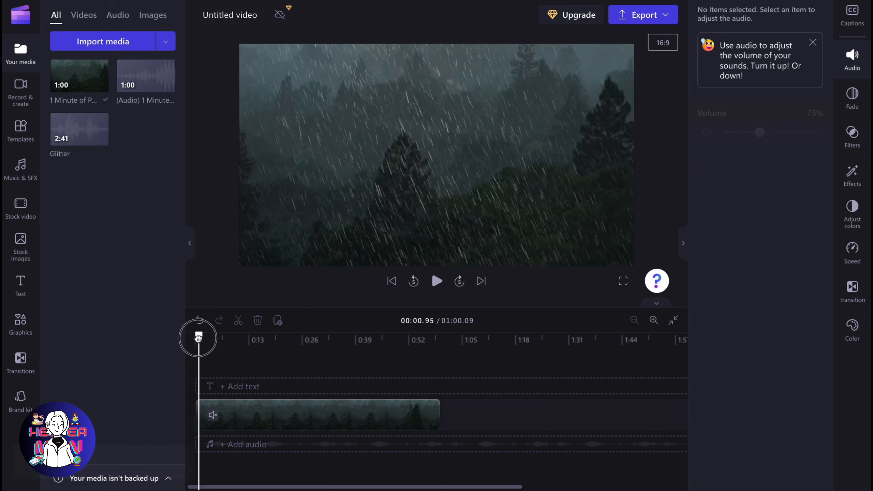
# - Export the muted rain video as MP4 at 720p quality
pyautogui.click(436, 280)
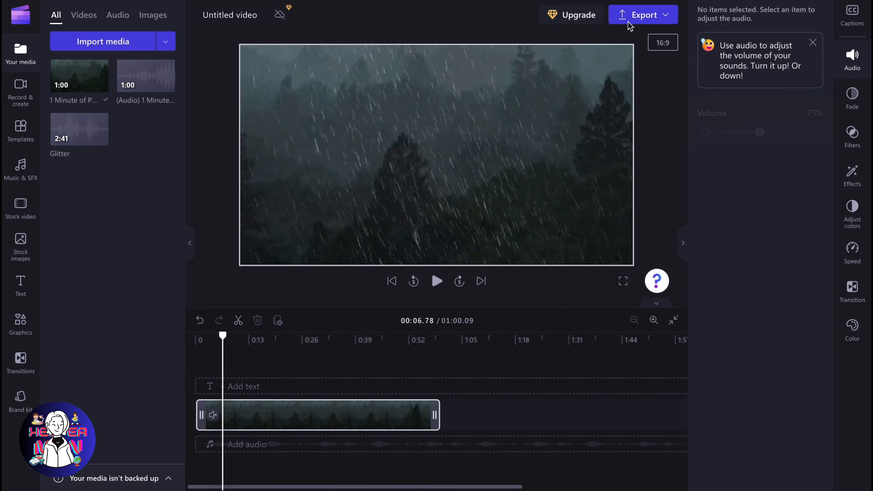
pyautogui.click(642, 14)
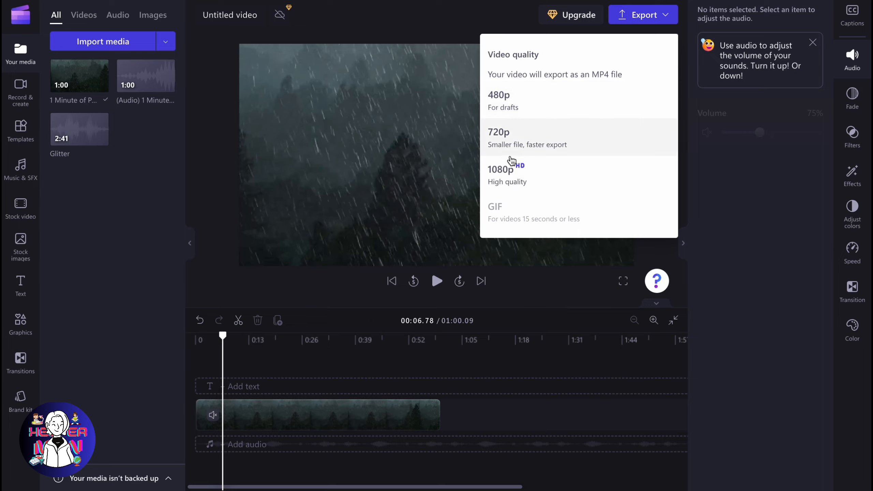
pyautogui.click(499, 132)
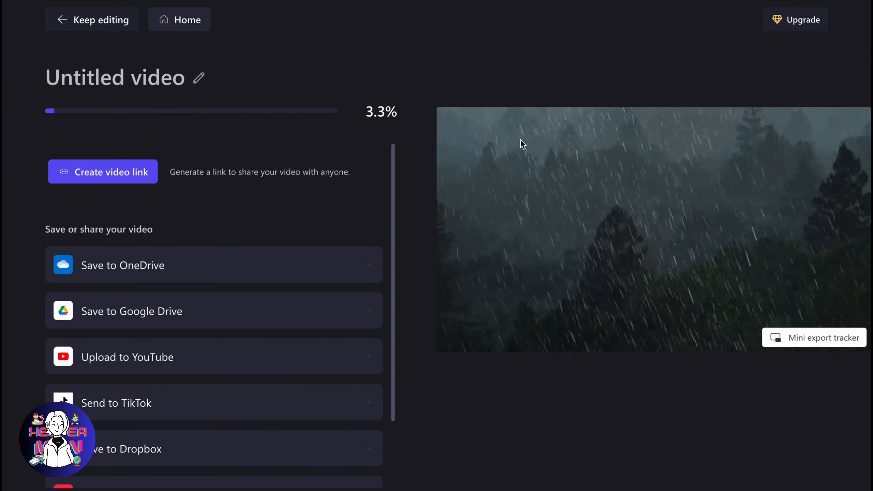